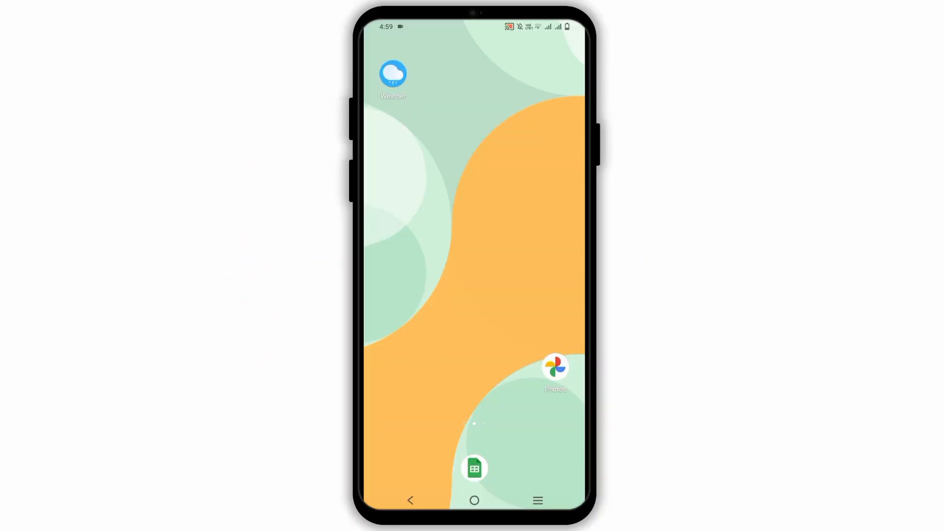
Step: Bring up the app drawer listing all installed apps
scroll("up", 3)
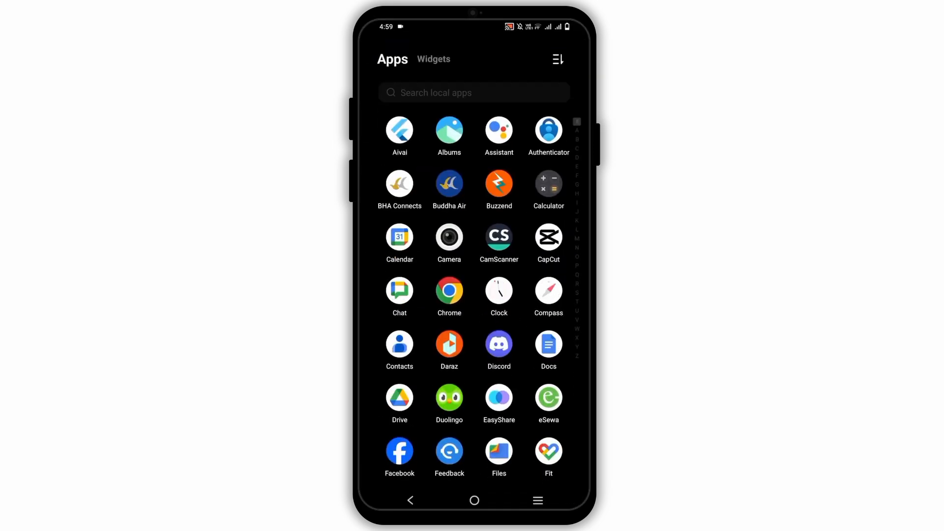
Step: Launch Discord, landing on the general channel of 'new server'
left_click(499, 345)
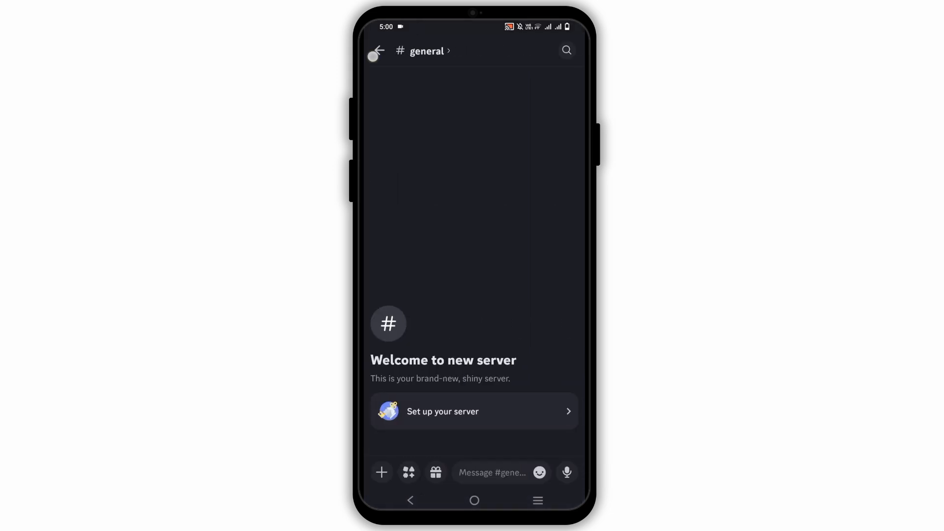
Step: Open Server Settings for 'new server' from its header menu and browse the categories
left_click(377, 50)
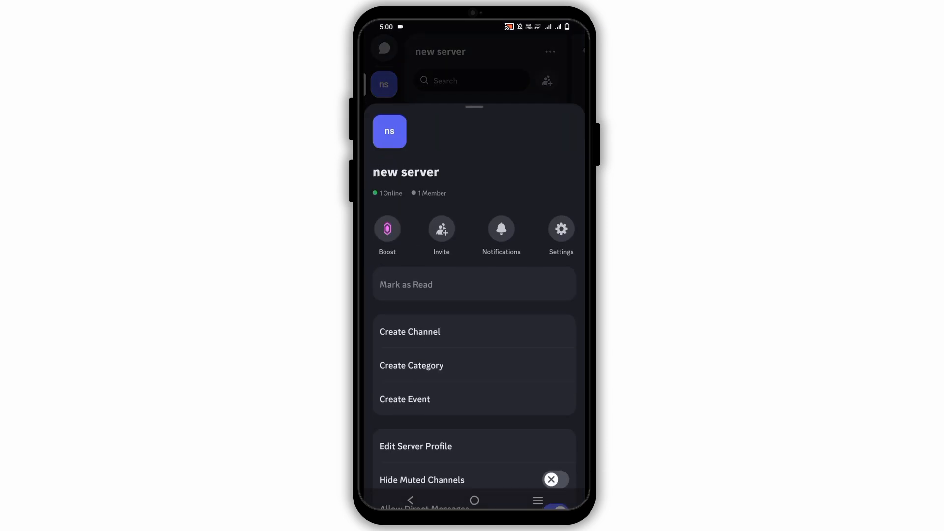
left_click(560, 229)
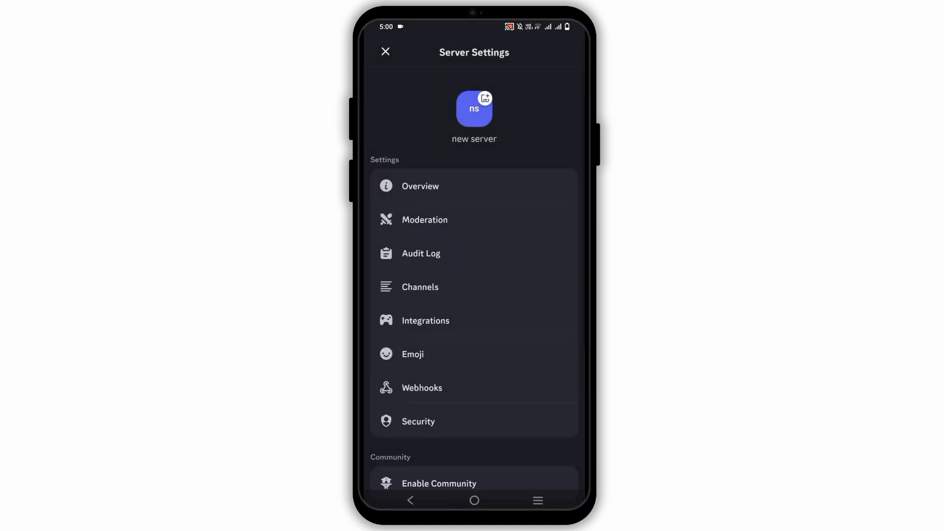
scroll("down", 3)
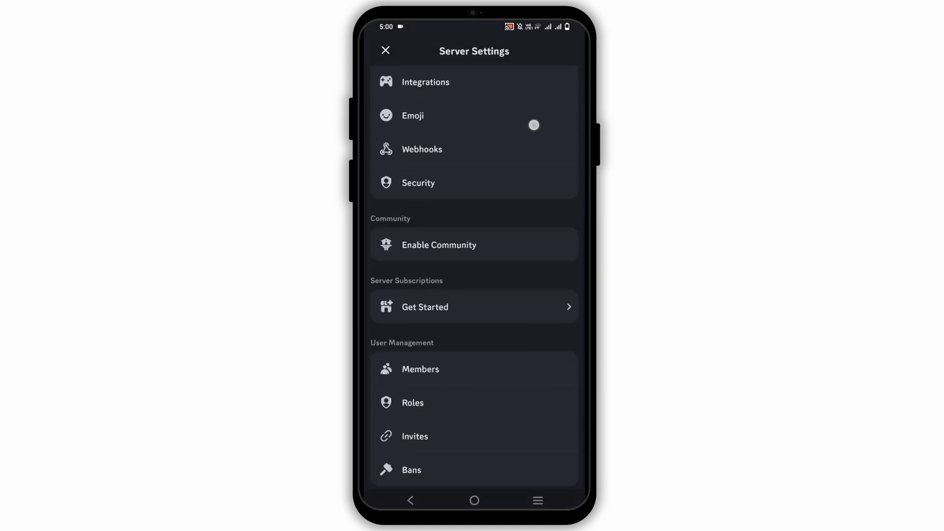
scroll("down", 3)
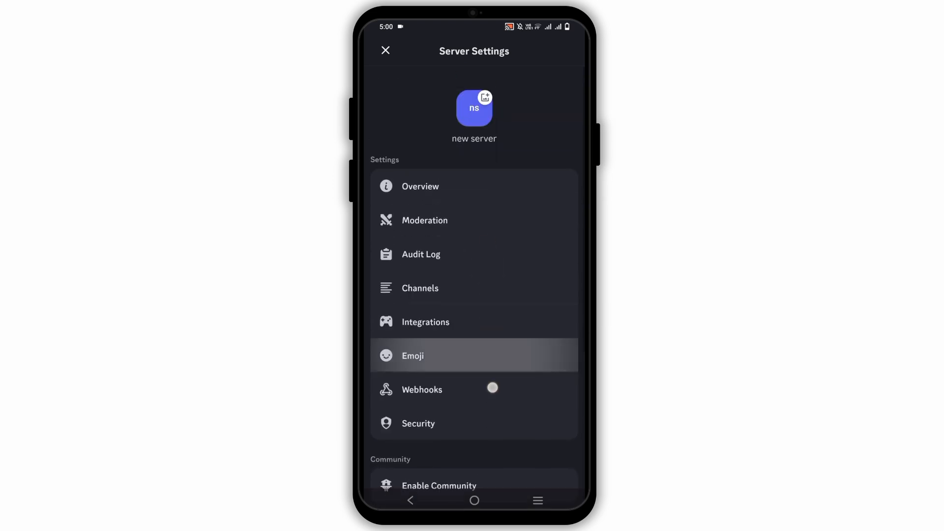
Step: From Overview, delete 'new server' and confirm with Yes
left_click(419, 185)
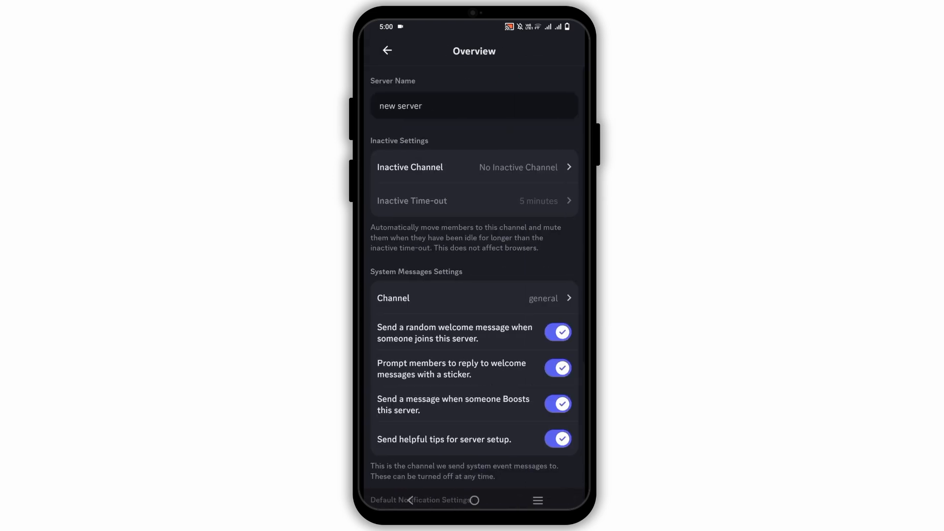
scroll("down", 3)
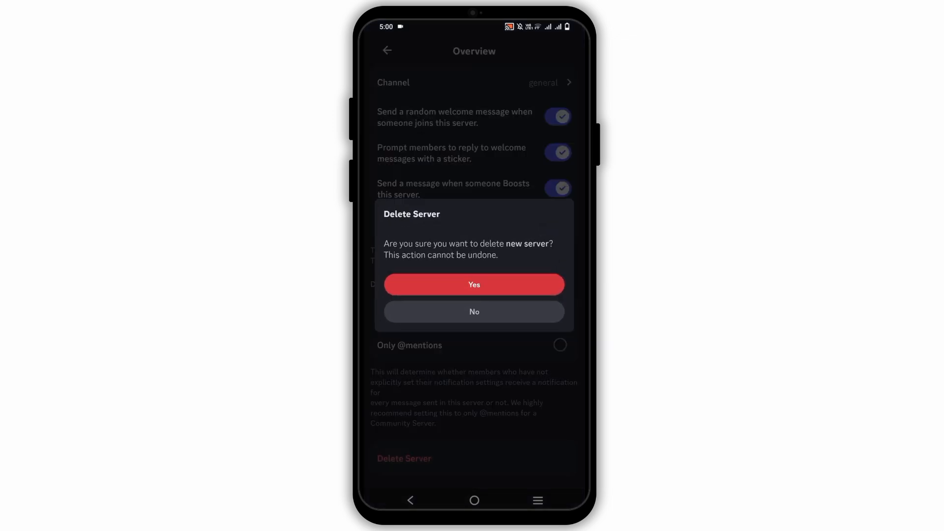
left_click(474, 312)
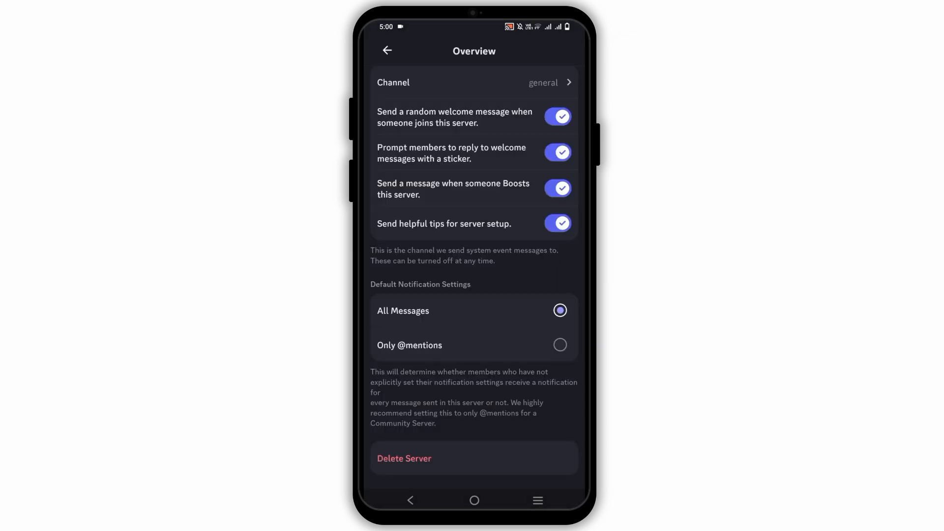